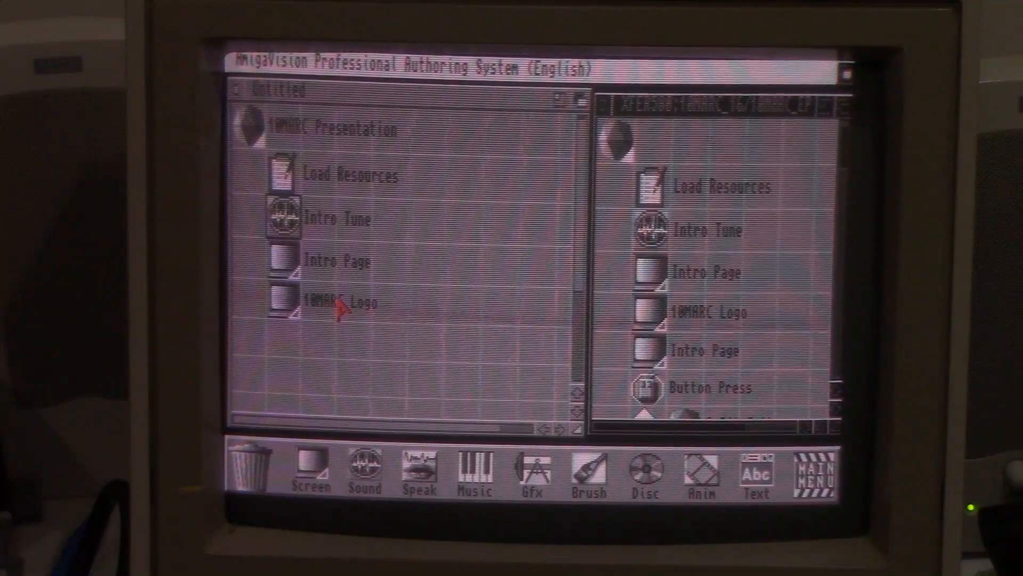
mouse_move(326, 329)
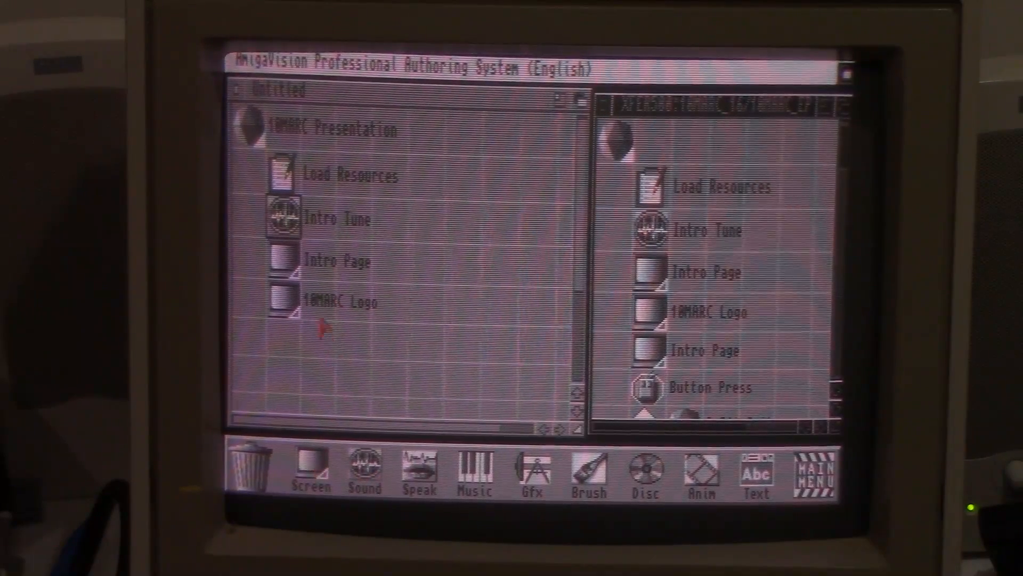
mouse_move(290, 359)
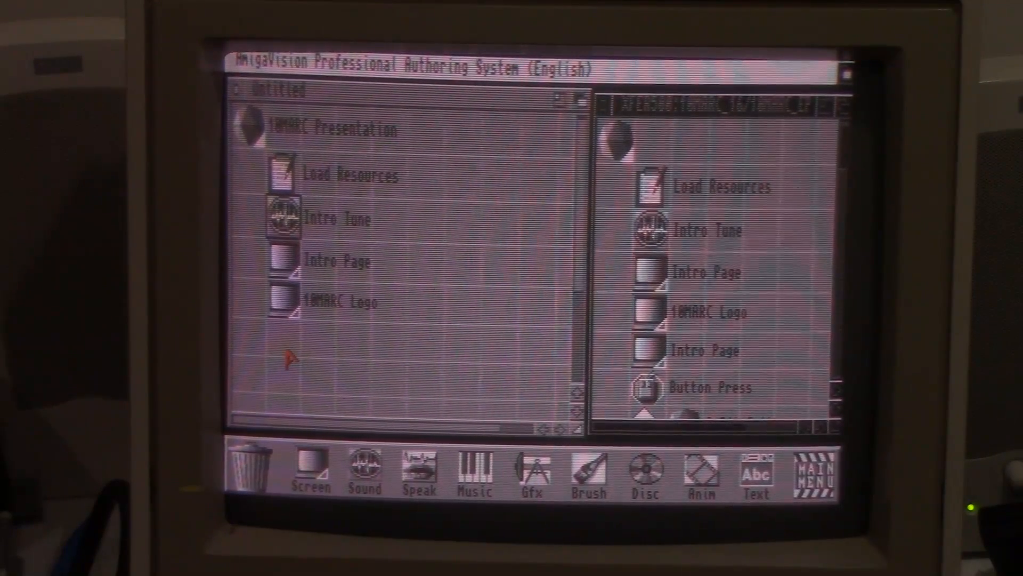
mouse_move(353, 442)
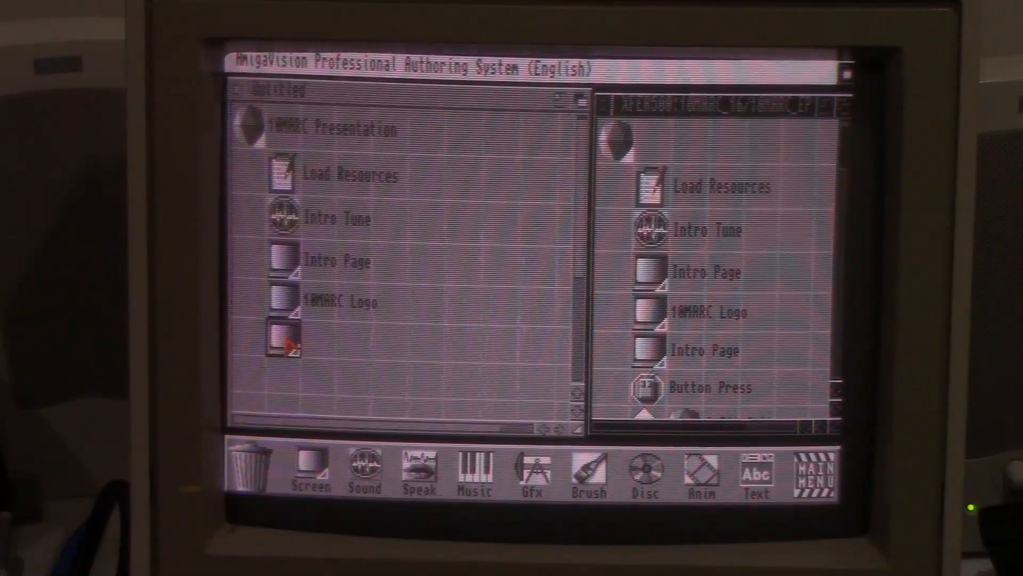
- Name the new screen icon 'Intro Background' in its definition requester
double_click(283, 335)
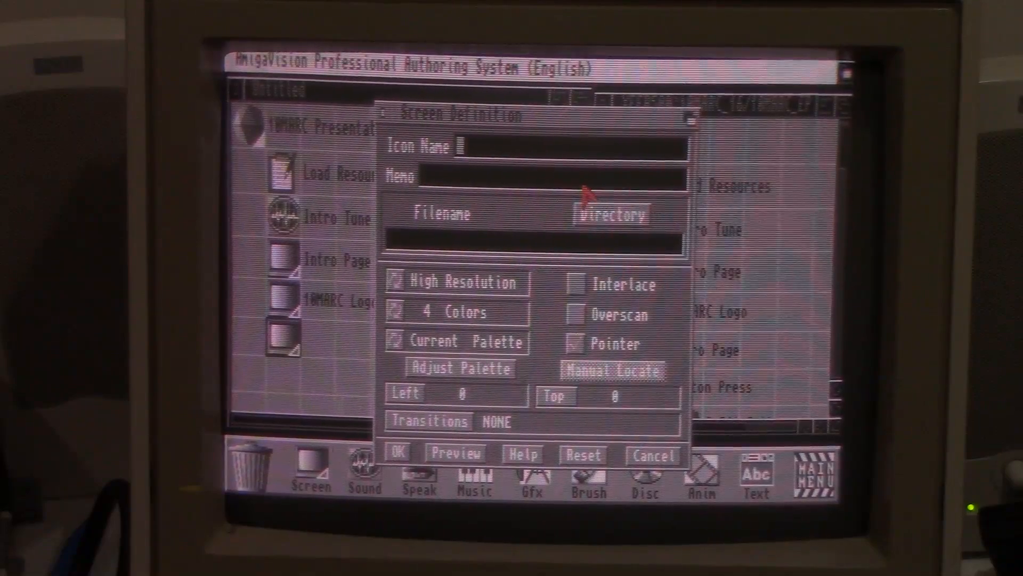
type("Intro")
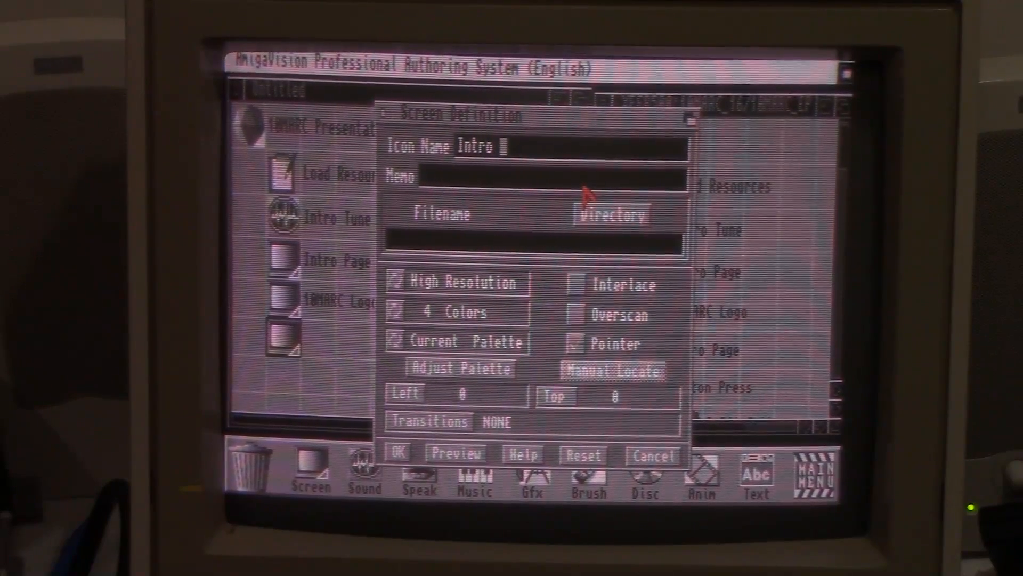
type("Background")
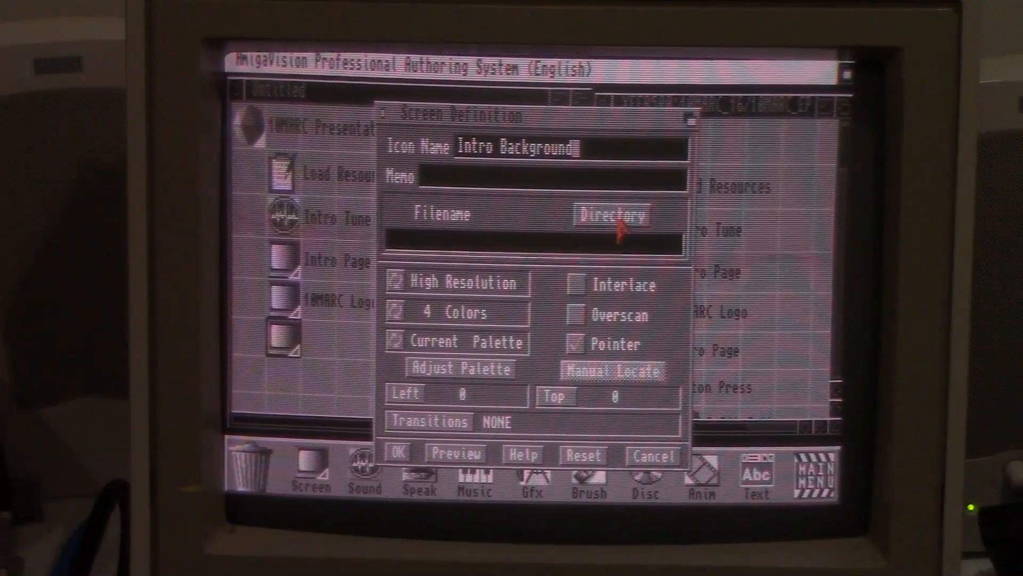
- Assign the 10MARC_Logo_16.IFF image and a Fade from black transition, then confirm
left_click(611, 217)
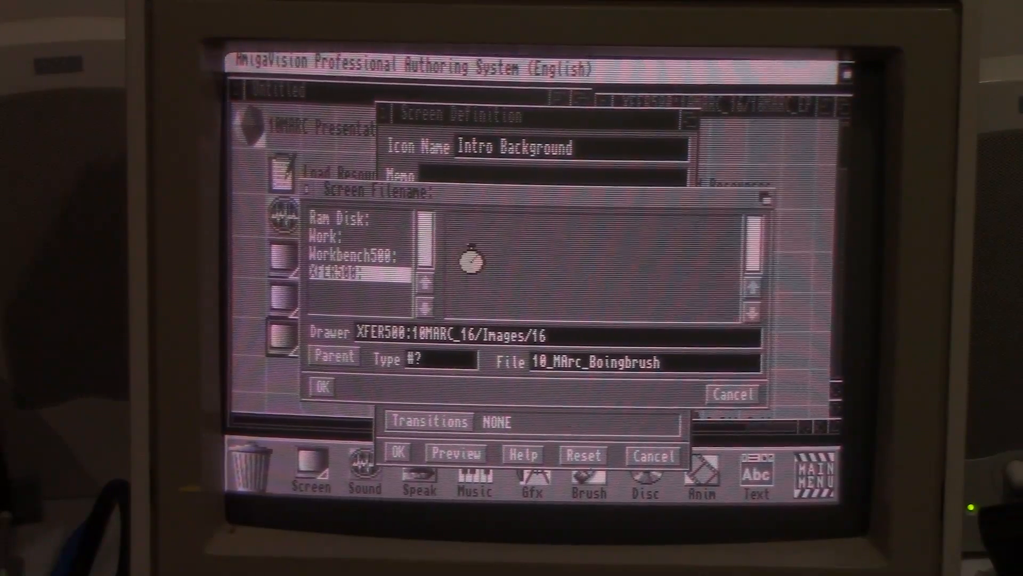
left_click(510, 237)
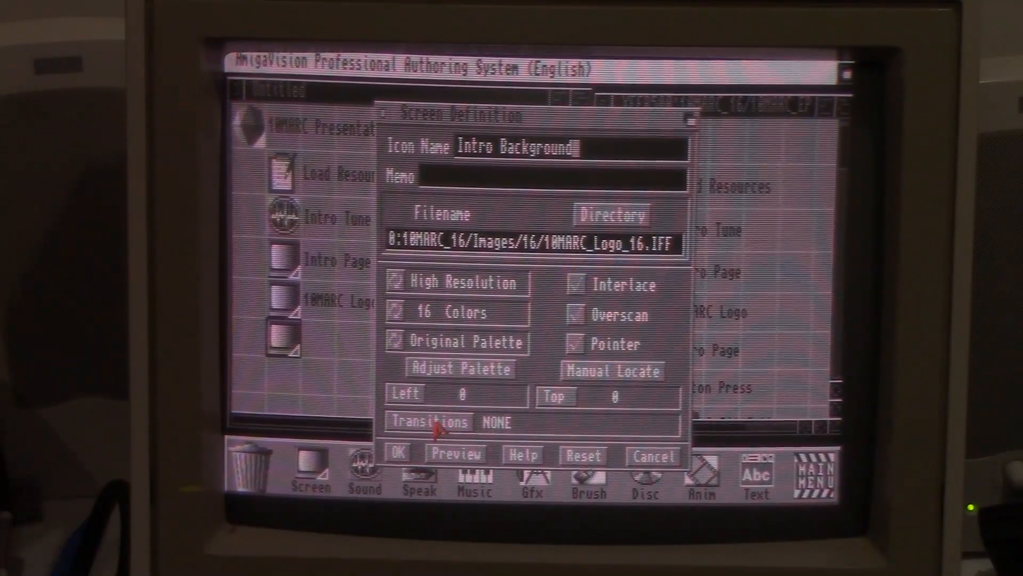
left_click(428, 422)
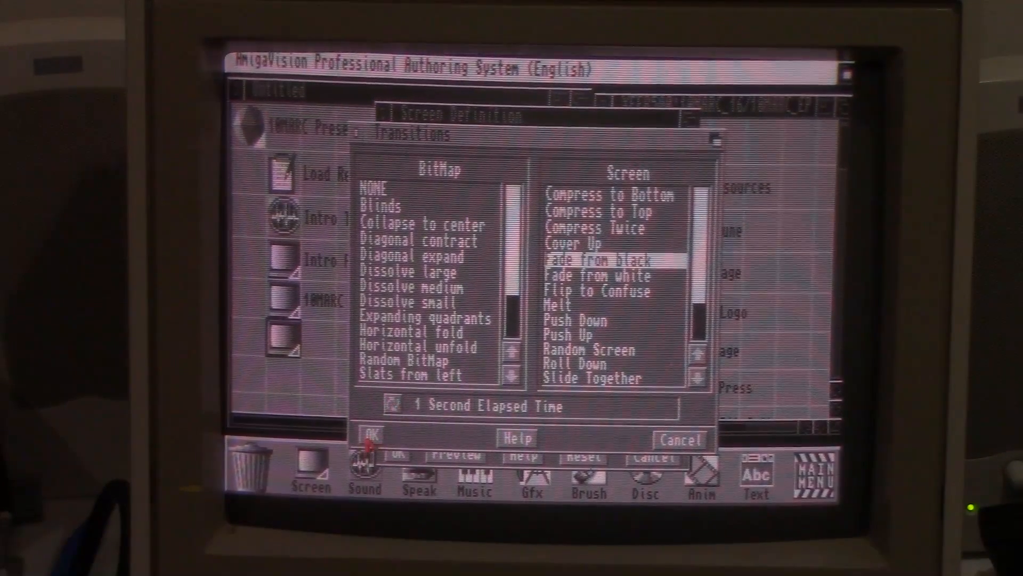
left_click(370, 434)
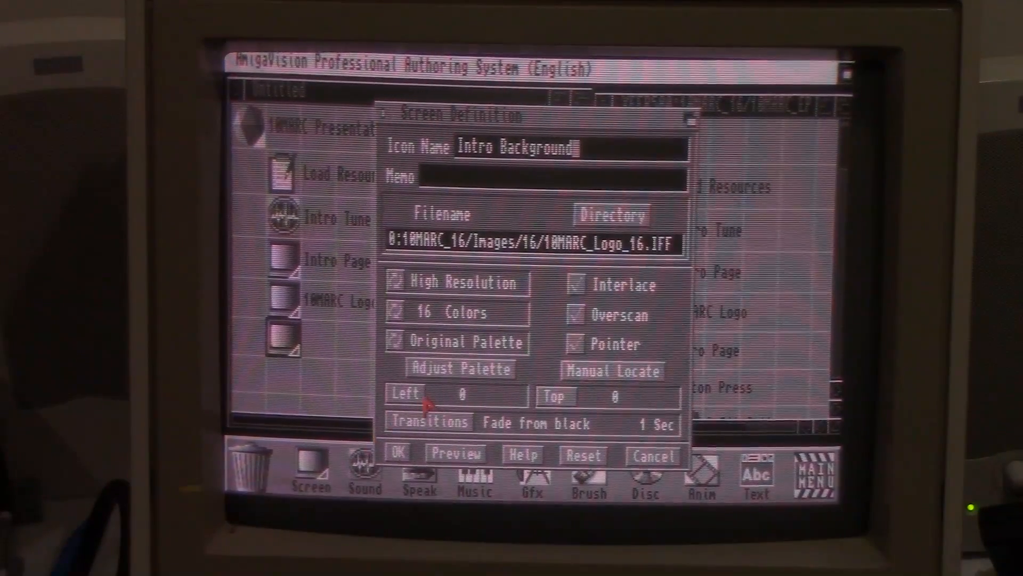